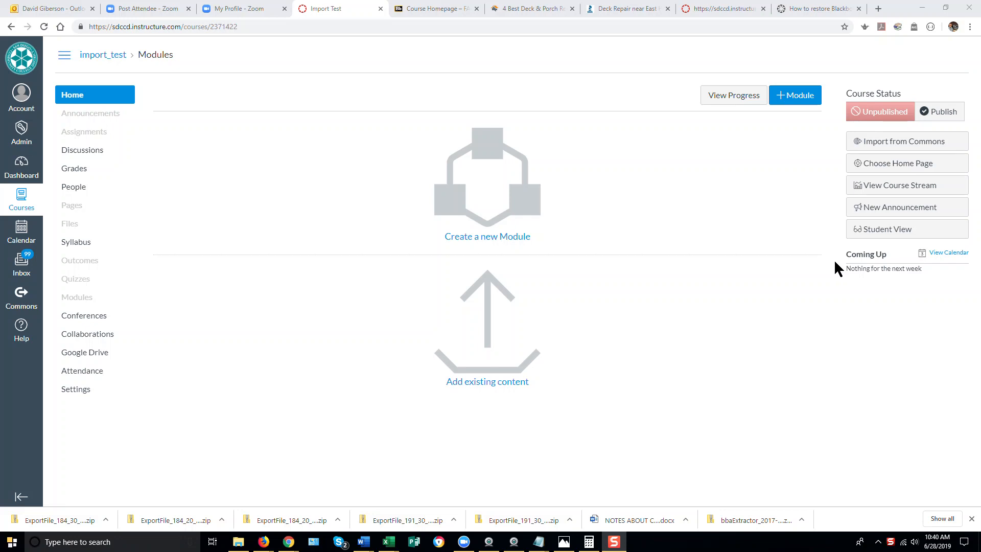
mouse_move(834, 268)
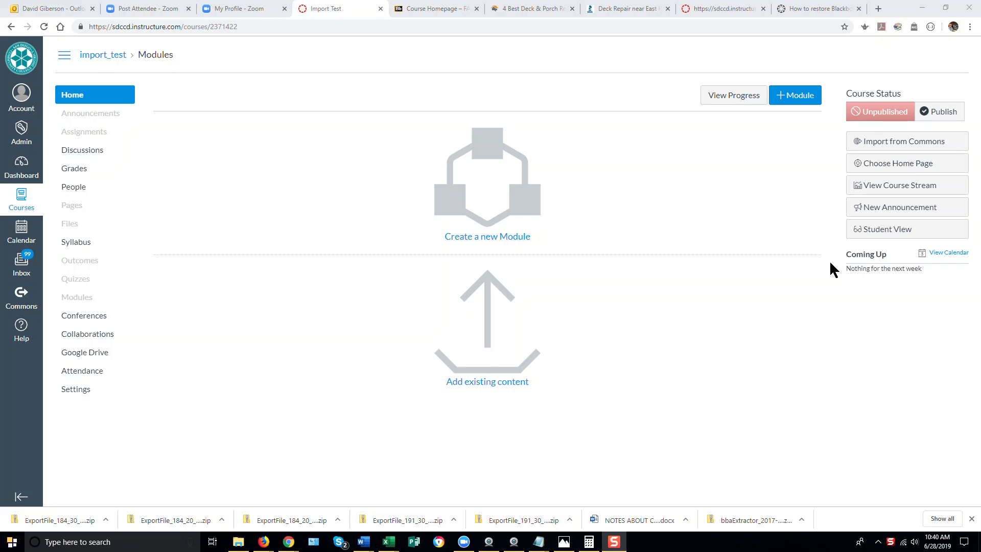
mouse_move(830, 266)
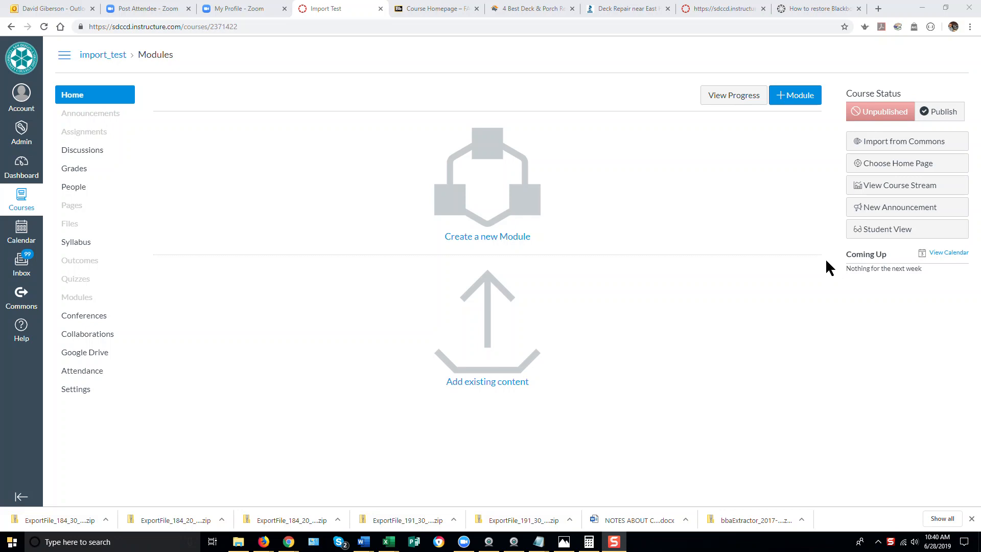
mouse_move(639, 250)
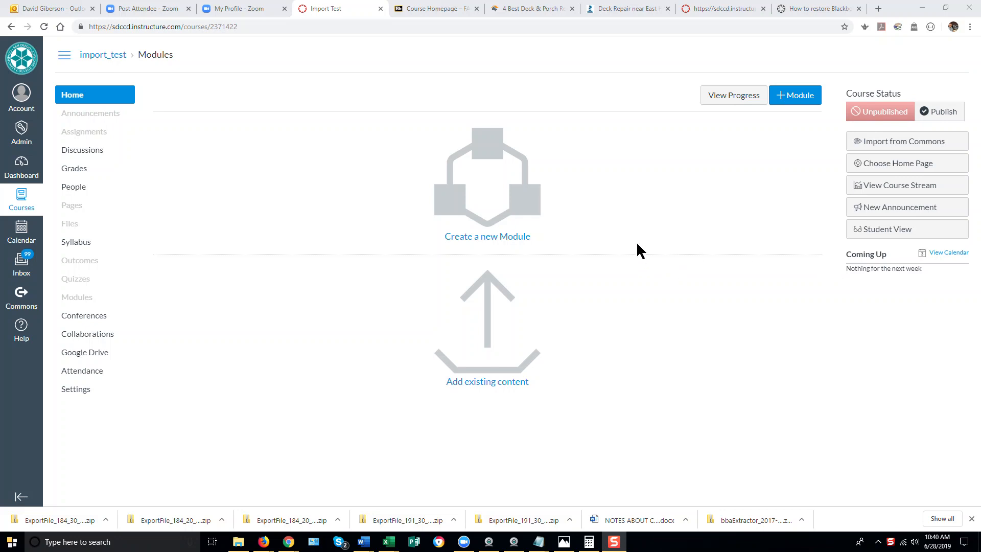
mouse_move(717, 333)
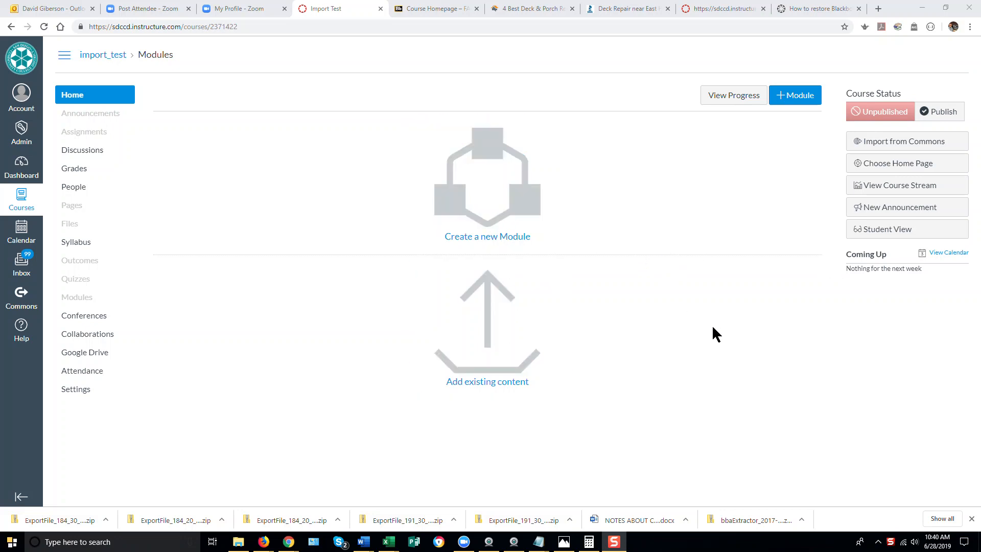
mouse_move(712, 288)
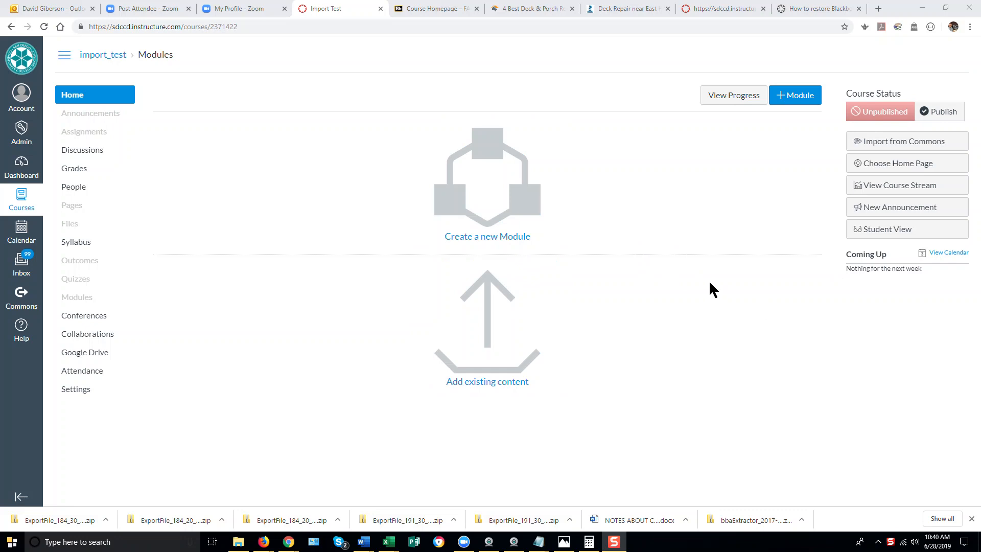
mouse_move(697, 280)
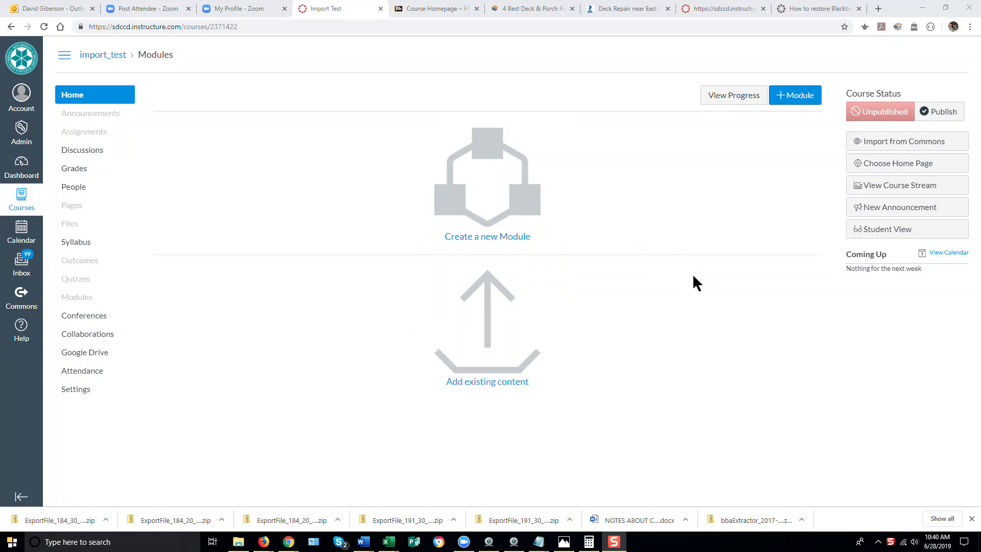
mouse_move(77, 396)
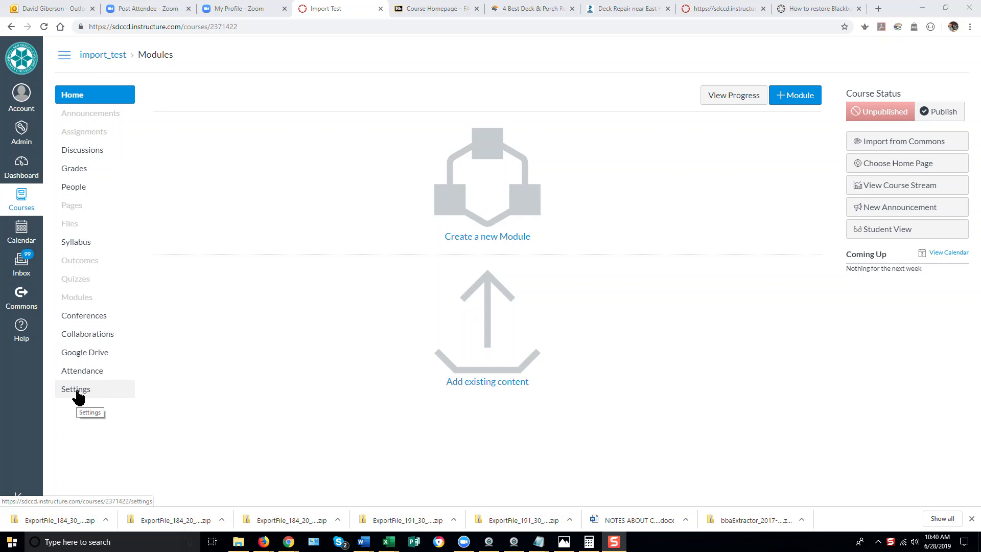
Reach the Import Content page for Import Test via course Settings.
left_click(74, 388)
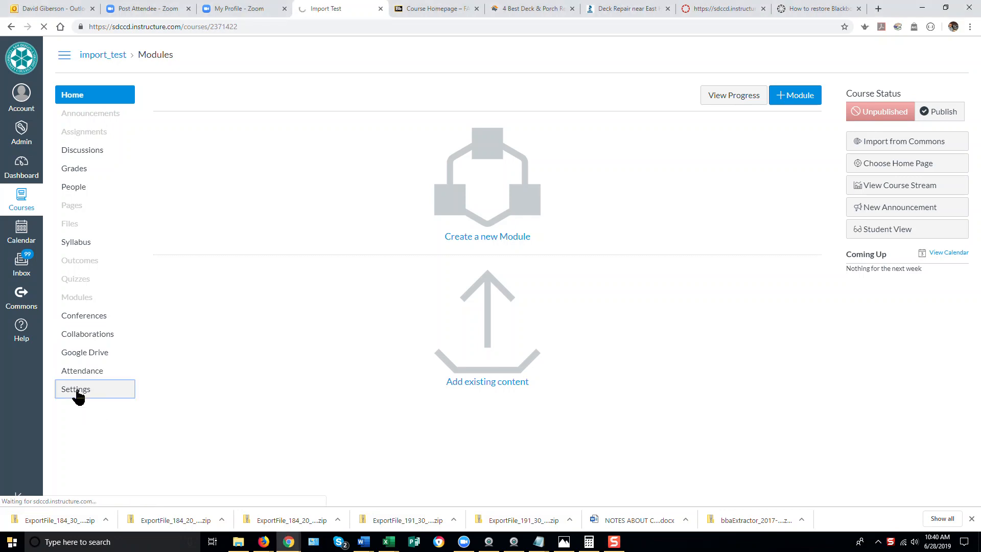
left_click(75, 388)
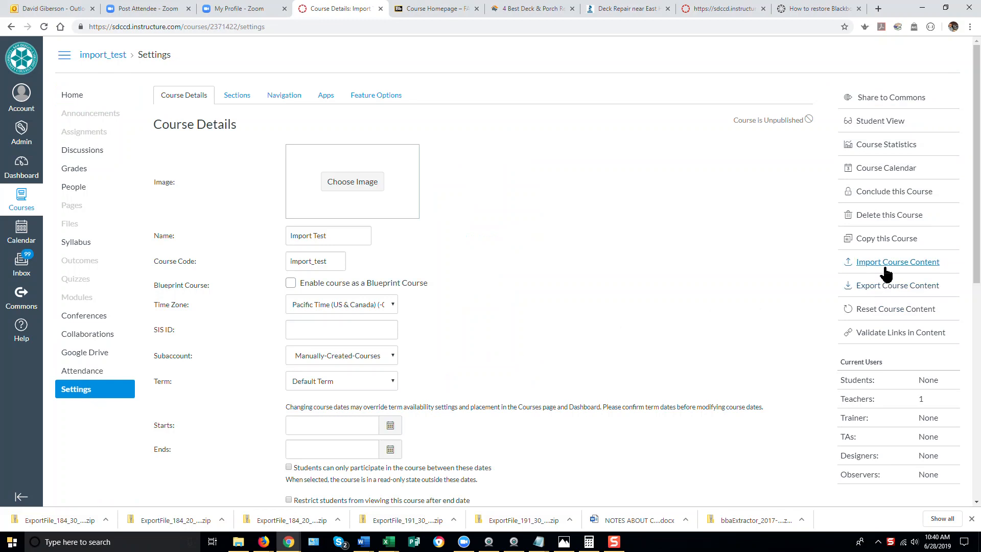
mouse_move(889, 268)
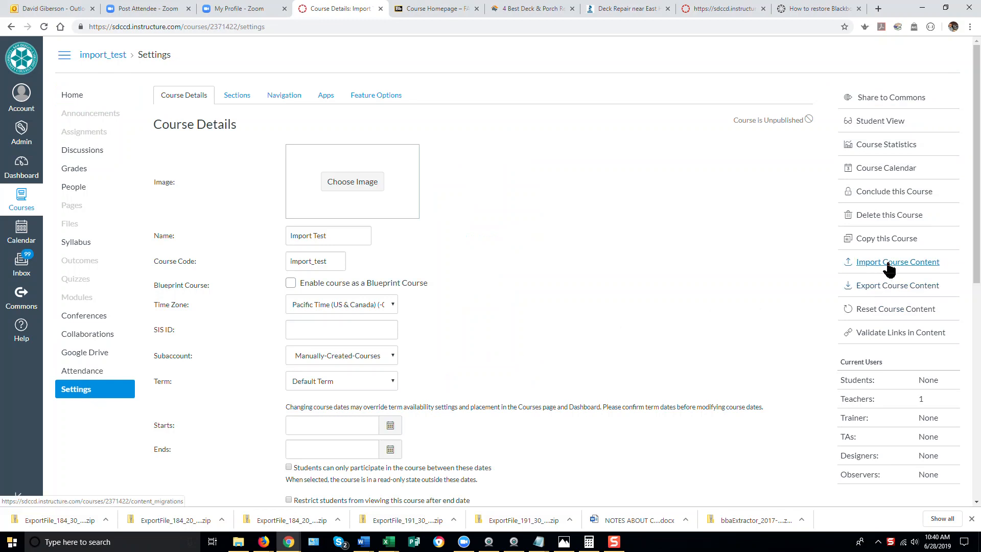
left_click(897, 262)
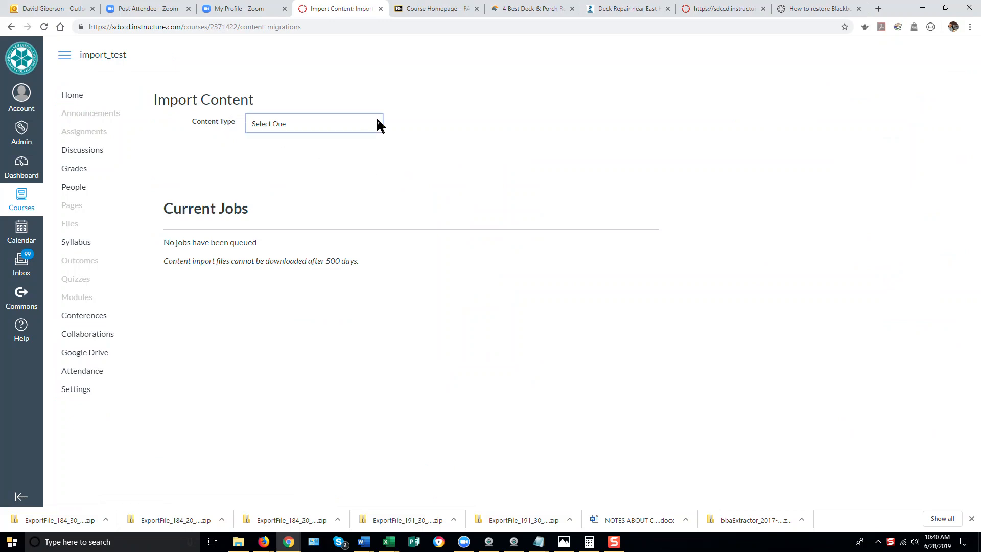
Choose 'Copy a Canvas Course' as the import content type.
left_click(315, 123)
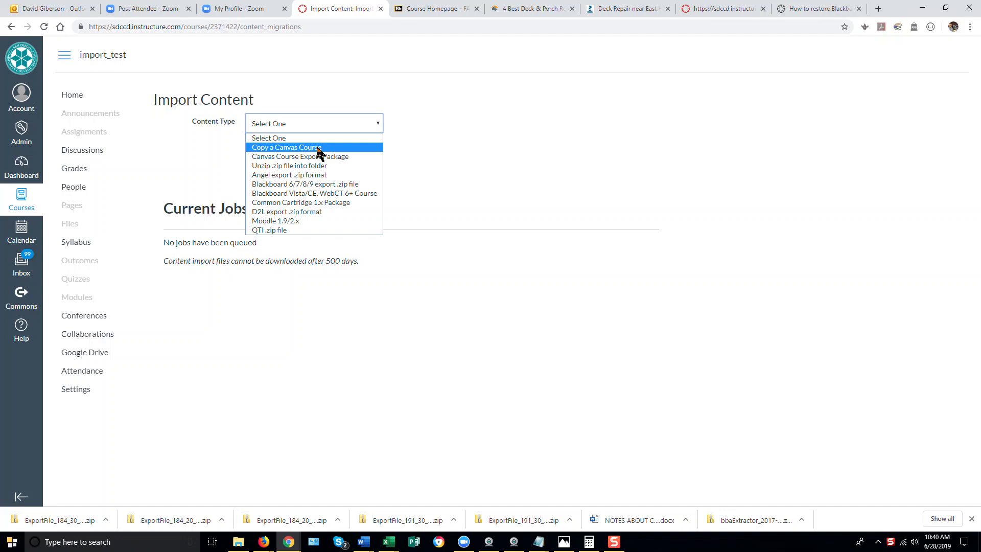
mouse_move(321, 159)
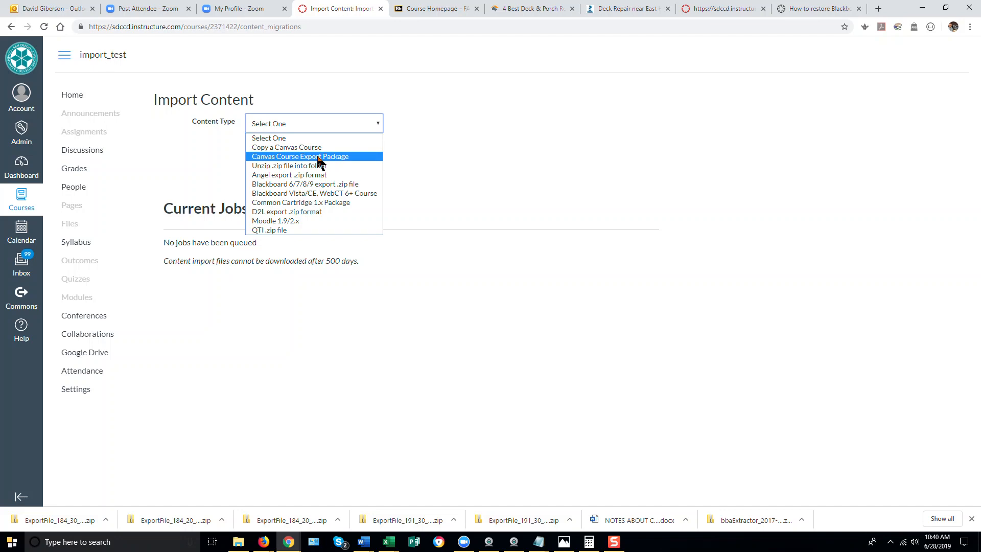
mouse_move(325, 159)
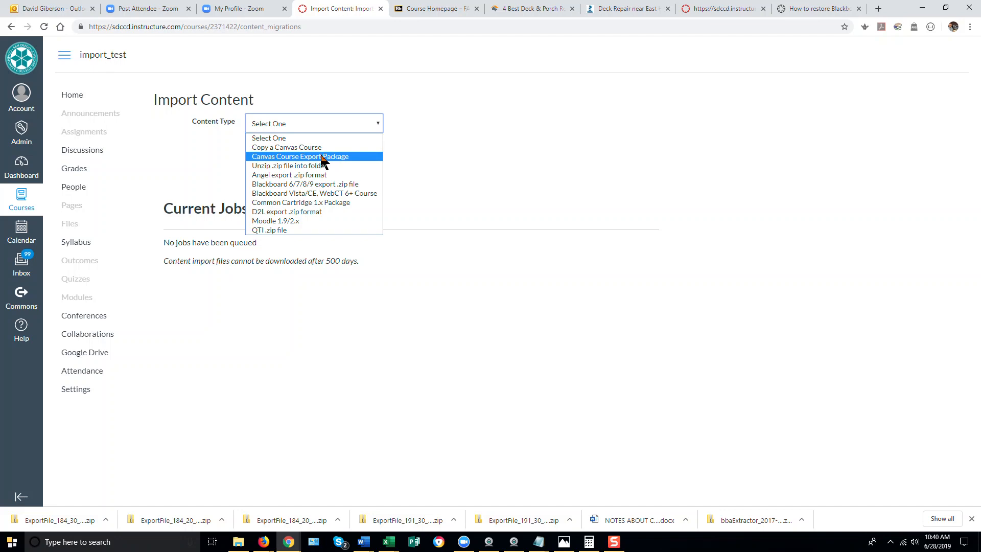
mouse_move(317, 149)
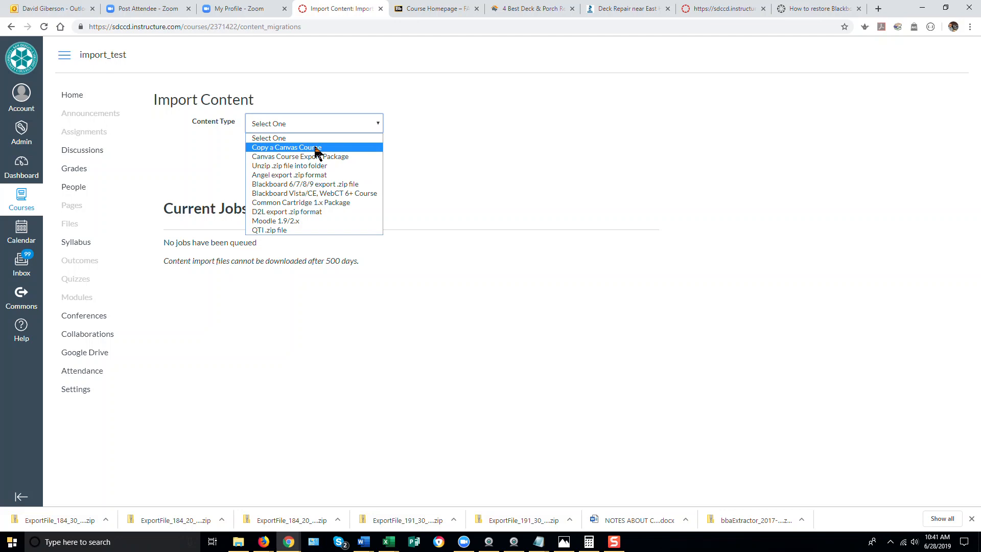
left_click(285, 147)
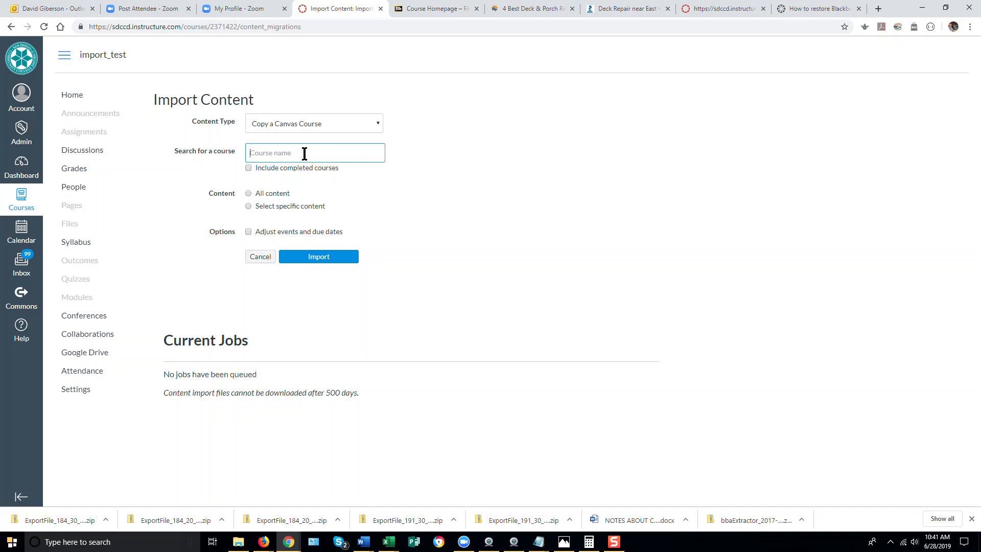
mouse_move(288, 148)
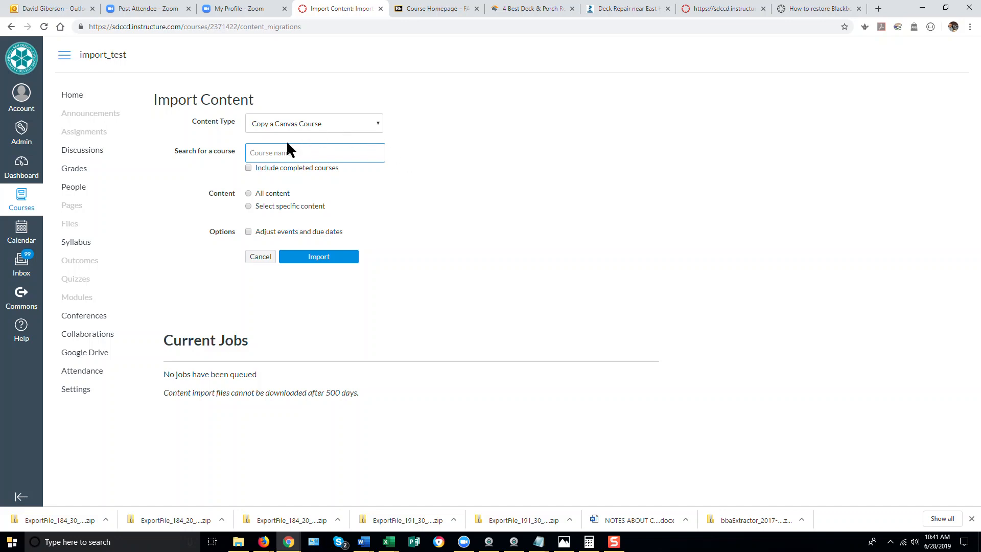
Select Introduction to Screencasting (Demo2) as source, choose All content, and start the import.
left_click(314, 153)
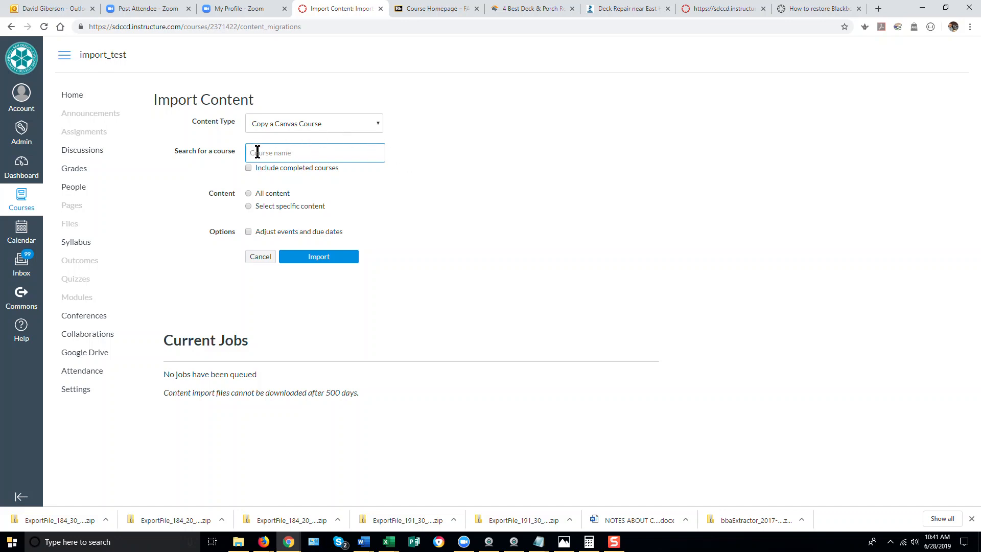
mouse_move(697, 175)
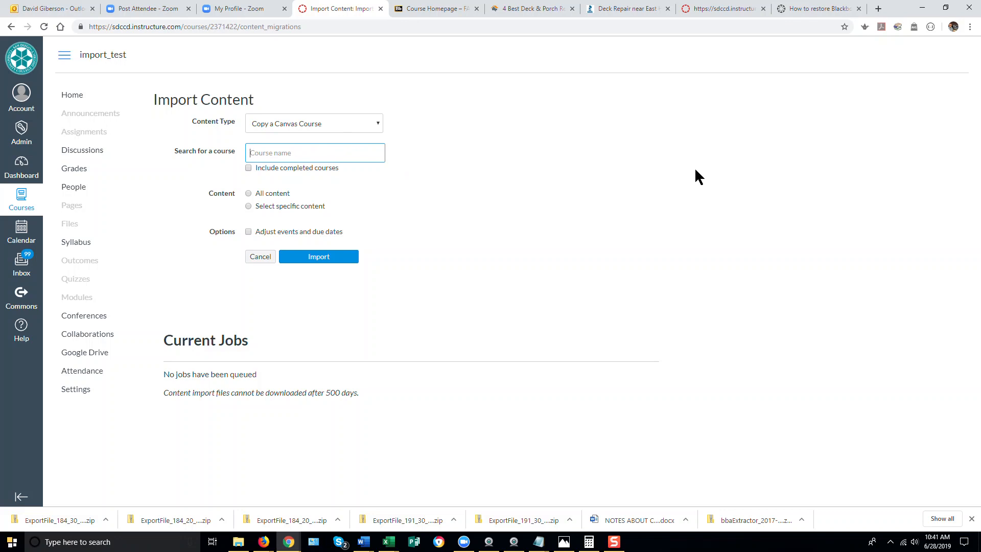
type("impo")
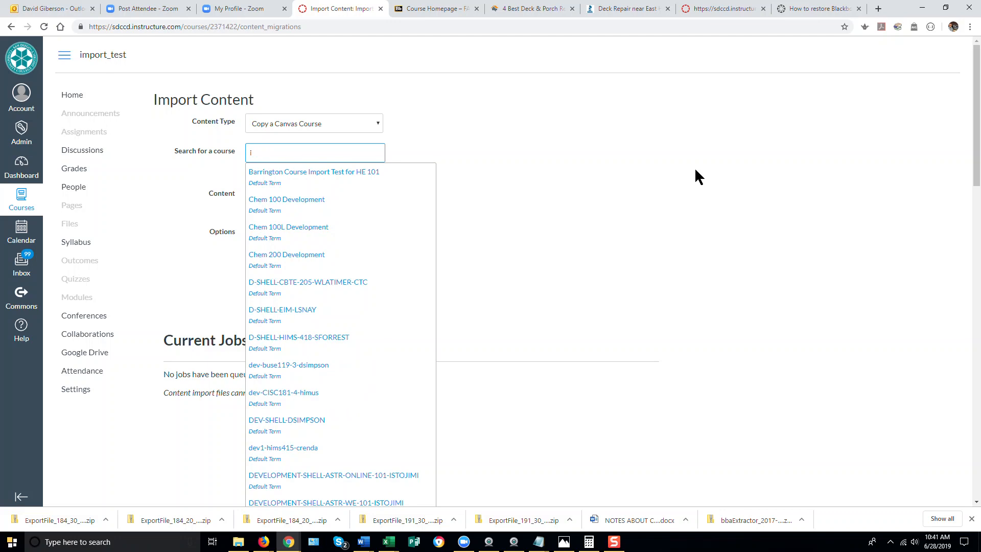
type("ntroduction to screencasting")
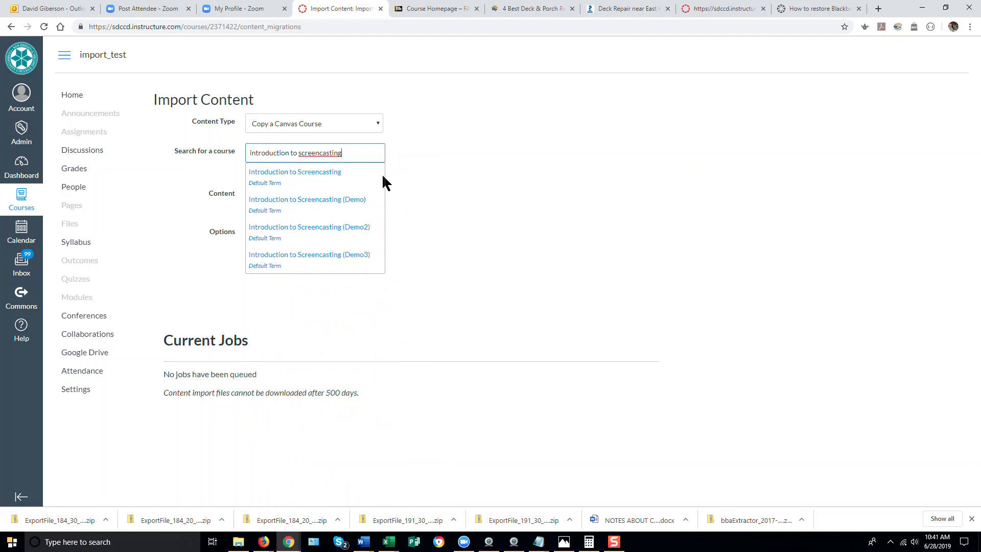
mouse_move(331, 237)
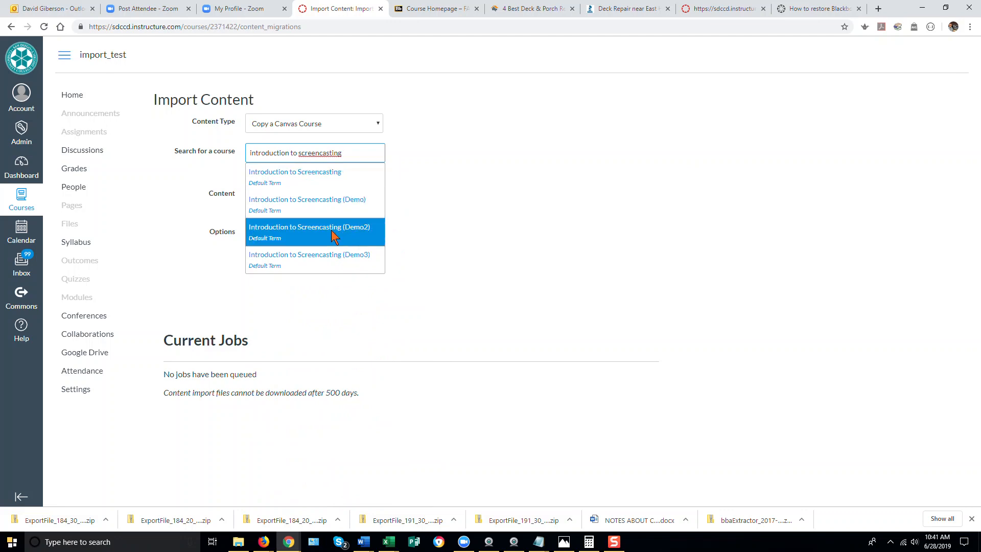
mouse_move(292, 236)
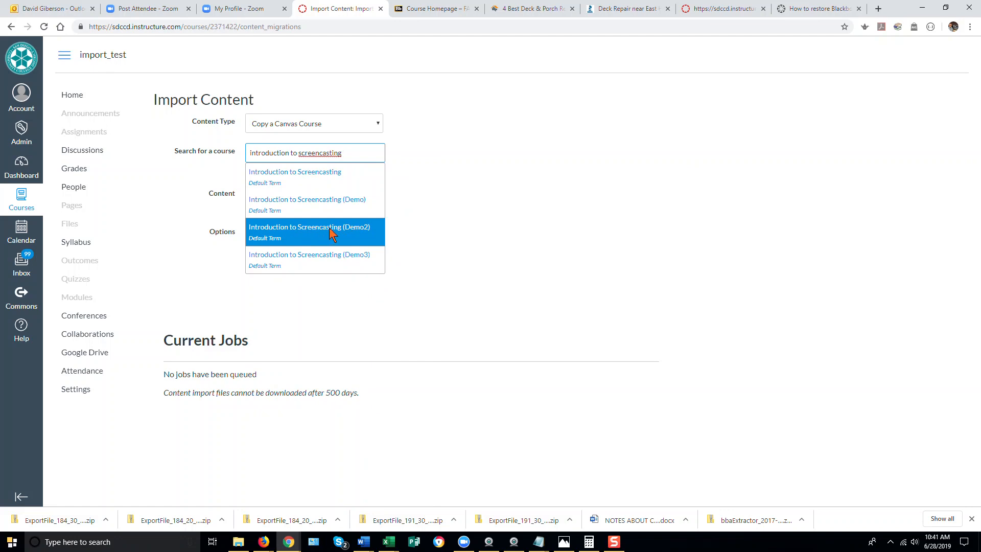
left_click(315, 231)
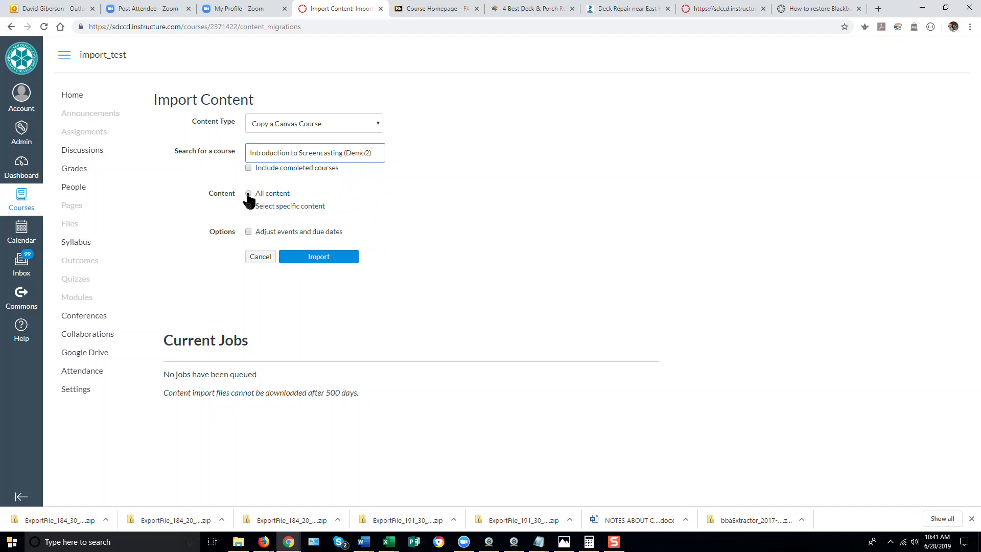
left_click(249, 193)
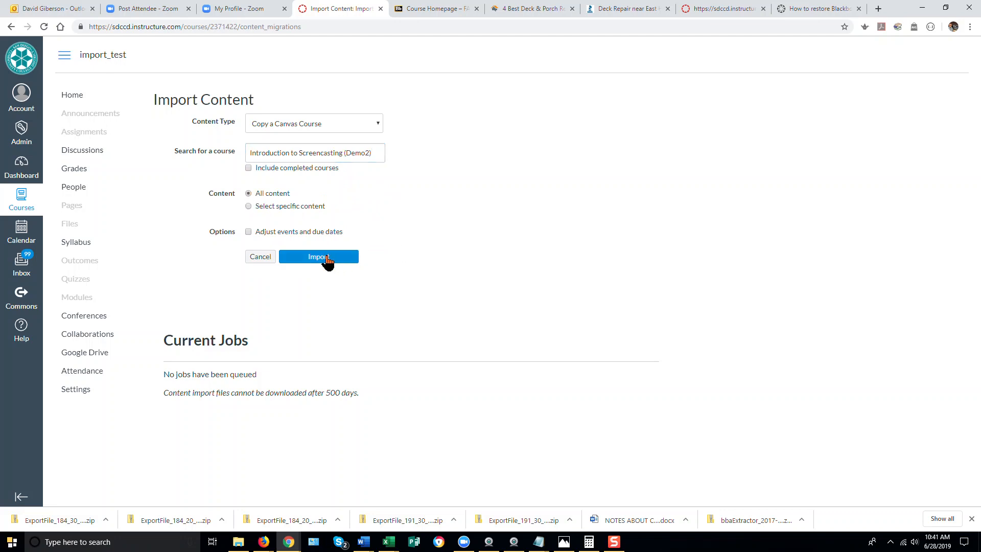
left_click(319, 256)
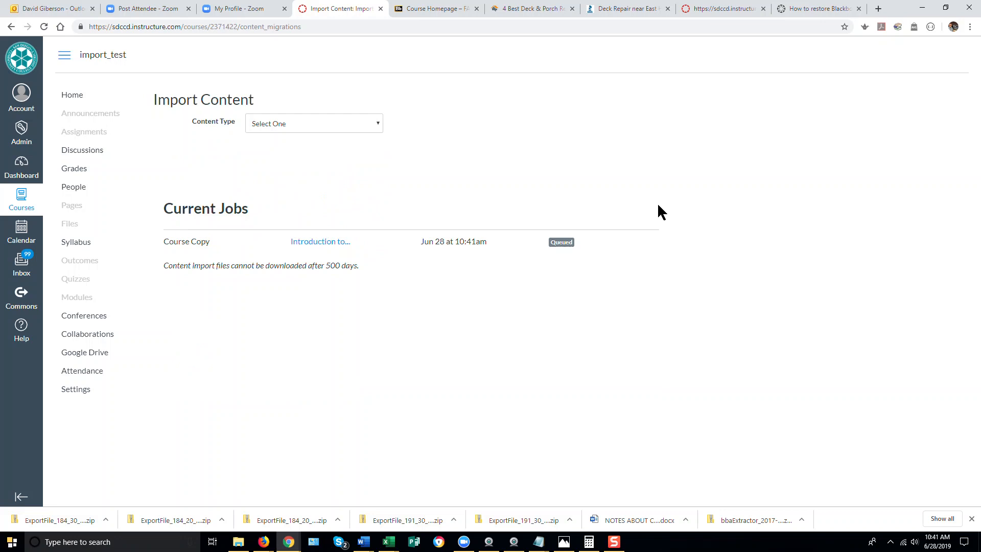
mouse_move(501, 352)
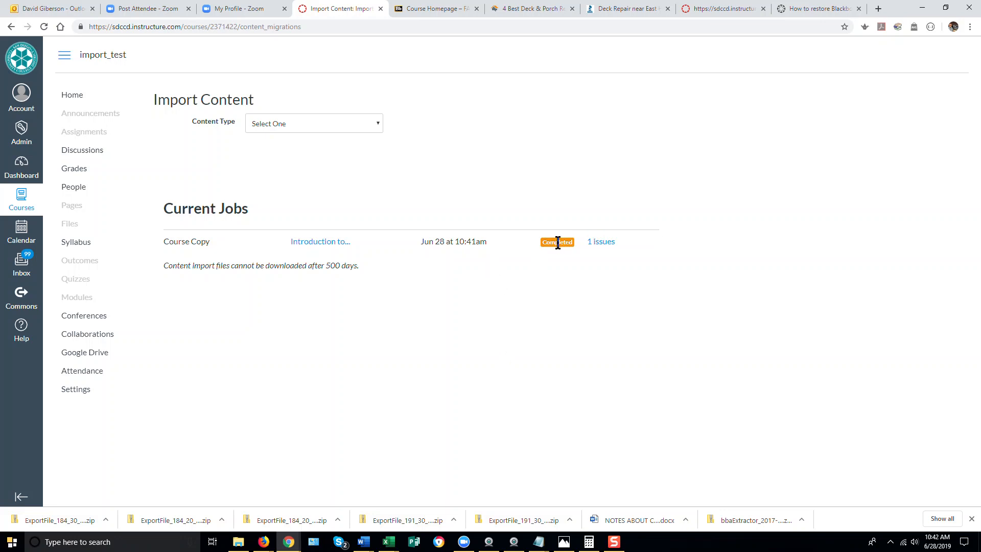
mouse_move(601, 244)
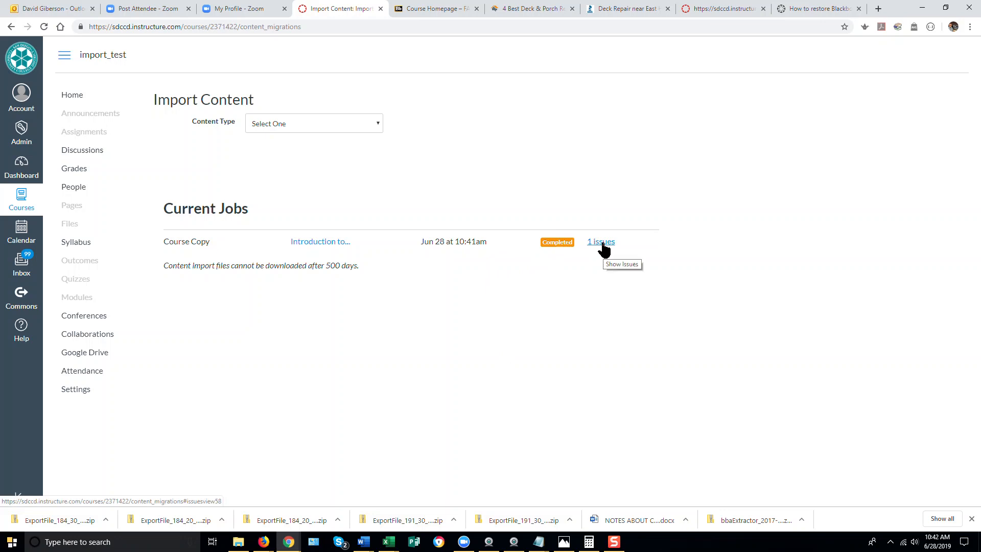
View the copy job's 1 issue, then return to the course home to check imported content.
left_click(601, 241)
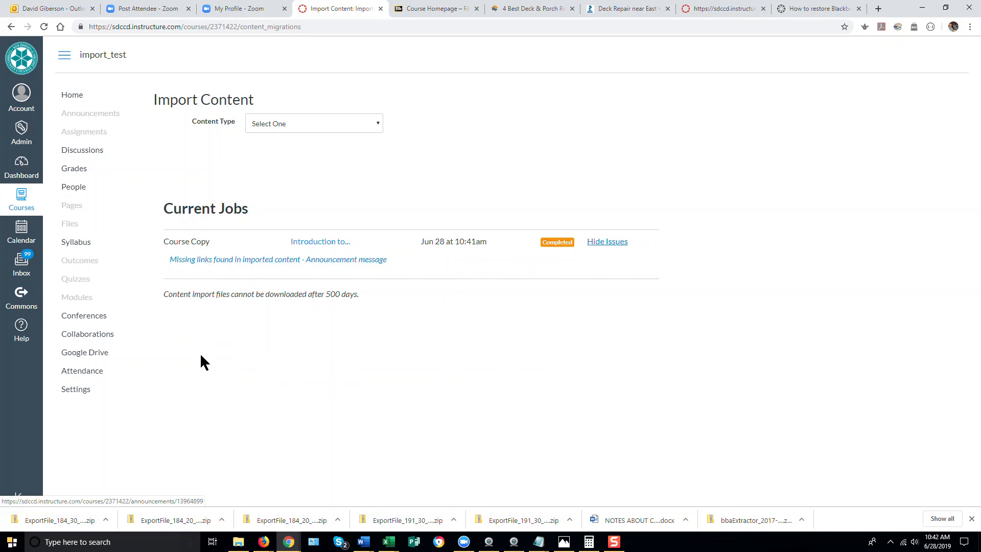
left_click(72, 94)
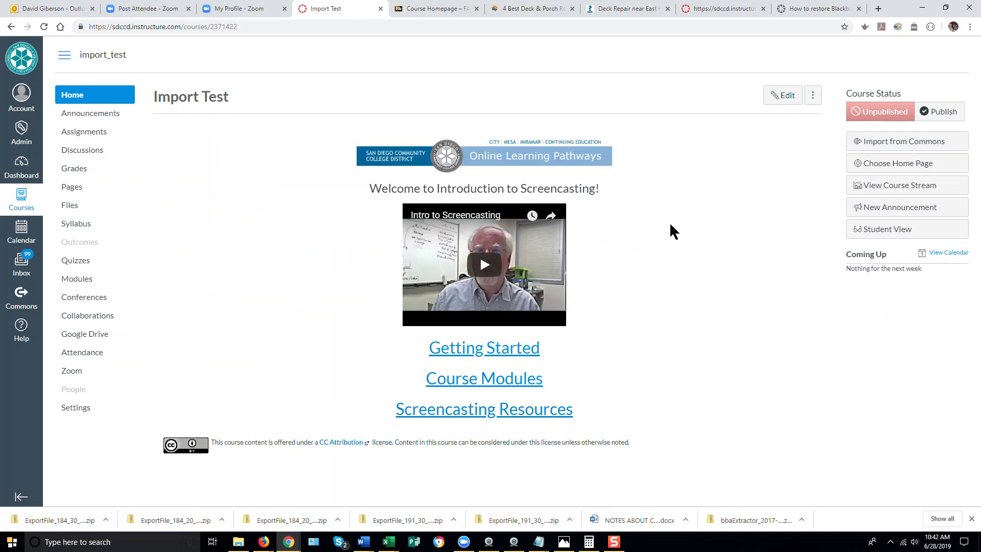
mouse_move(196, 254)
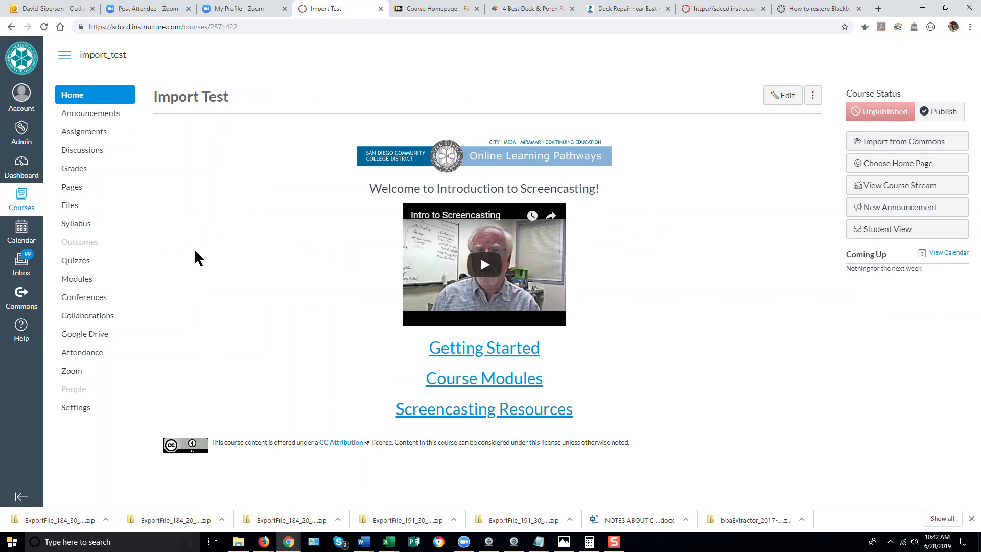